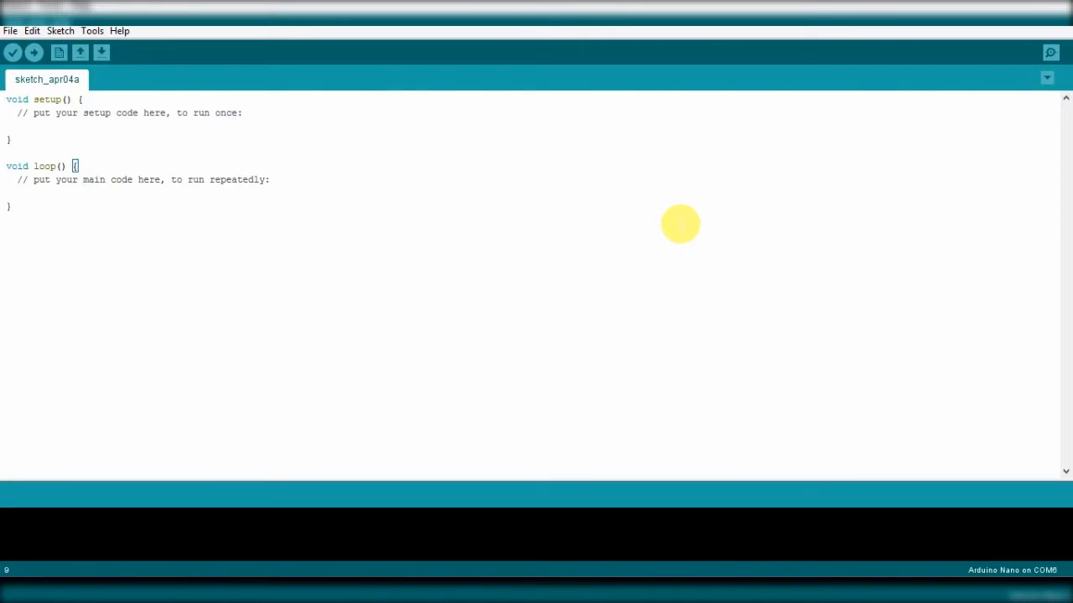
pyautogui.moveTo(996, 173)
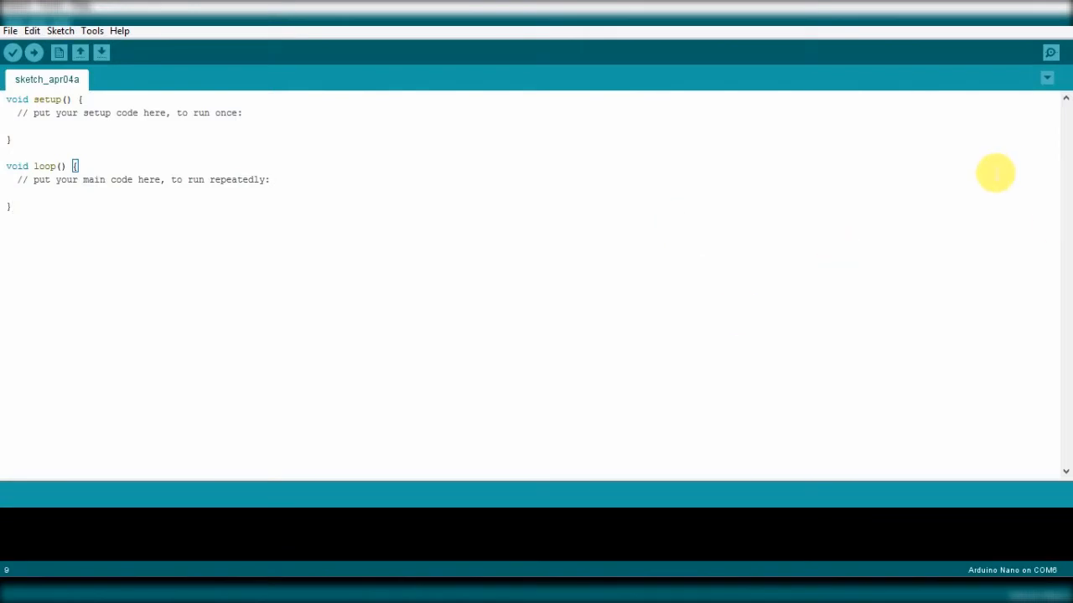
pyautogui.moveTo(209, 587)
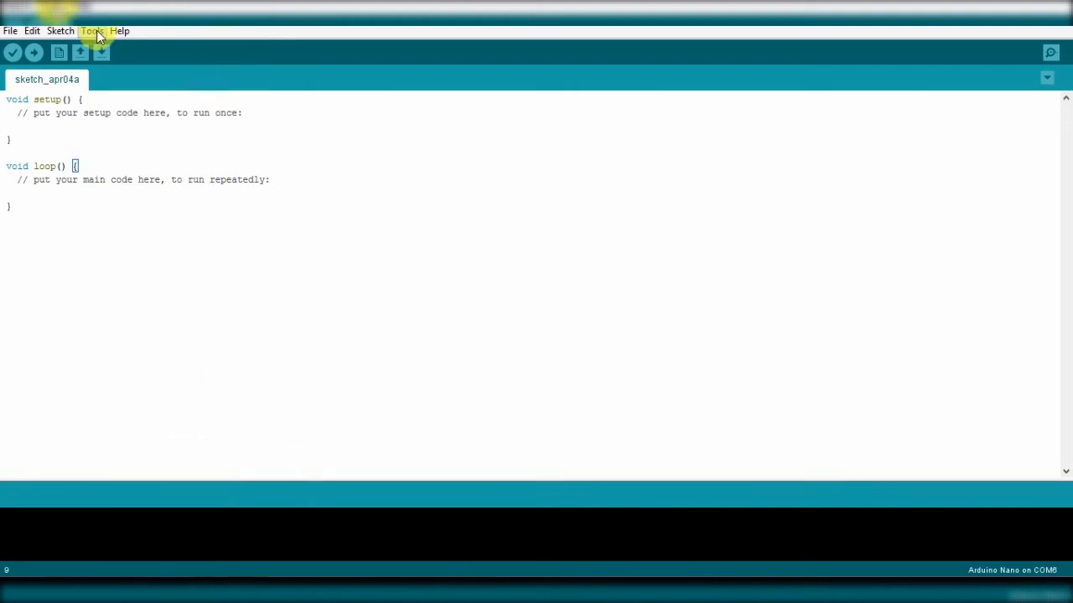
pyautogui.moveTo(345, 245)
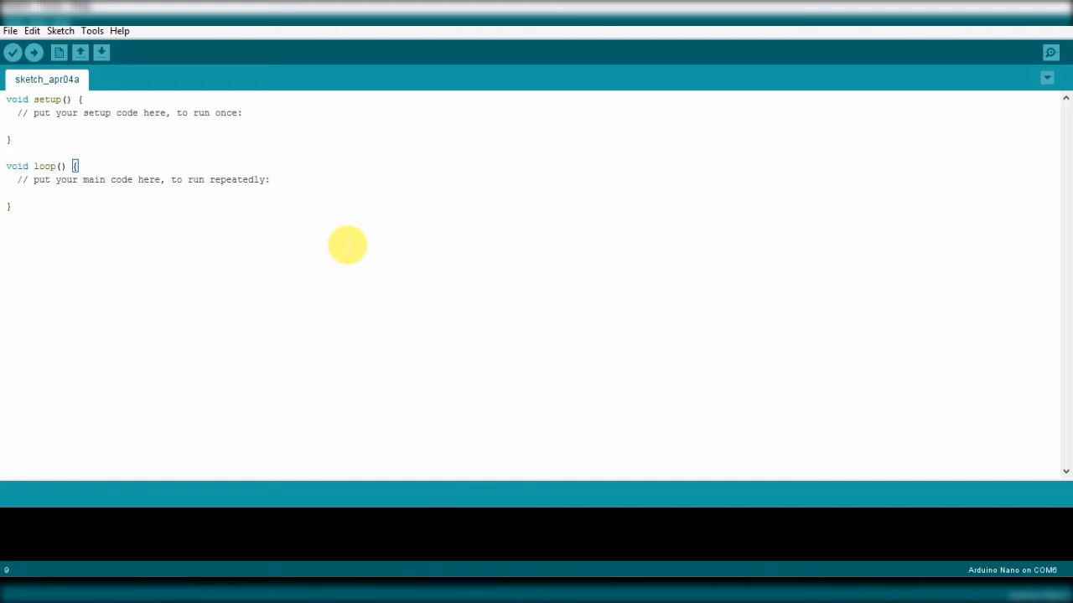
pyautogui.moveTo(409, 173)
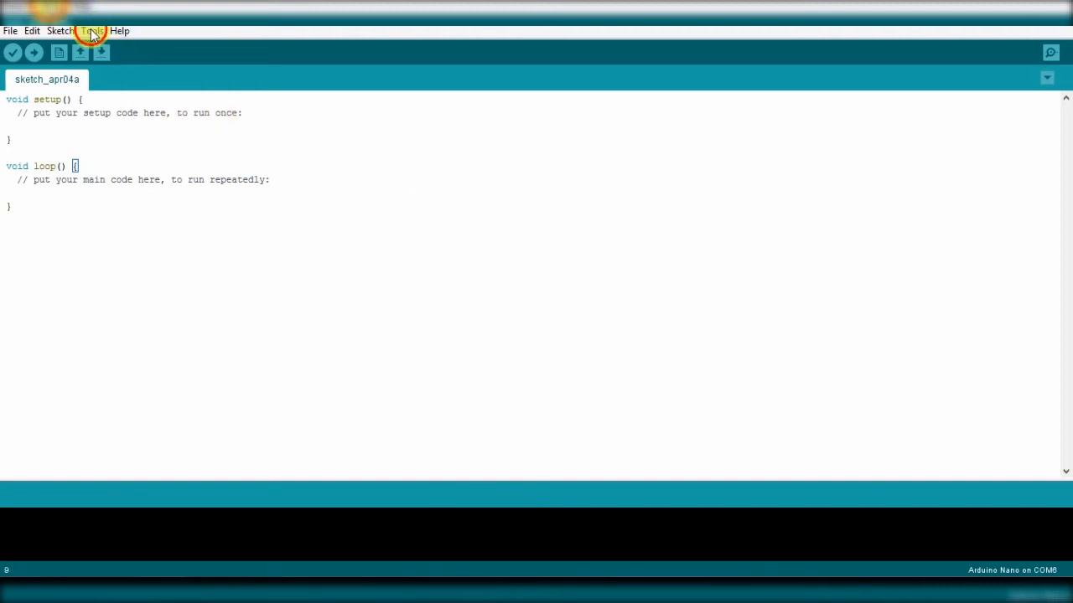
# - Bring up the Library Manager from the Tools menu's Manage Libraries entry
pyautogui.click(93, 30)
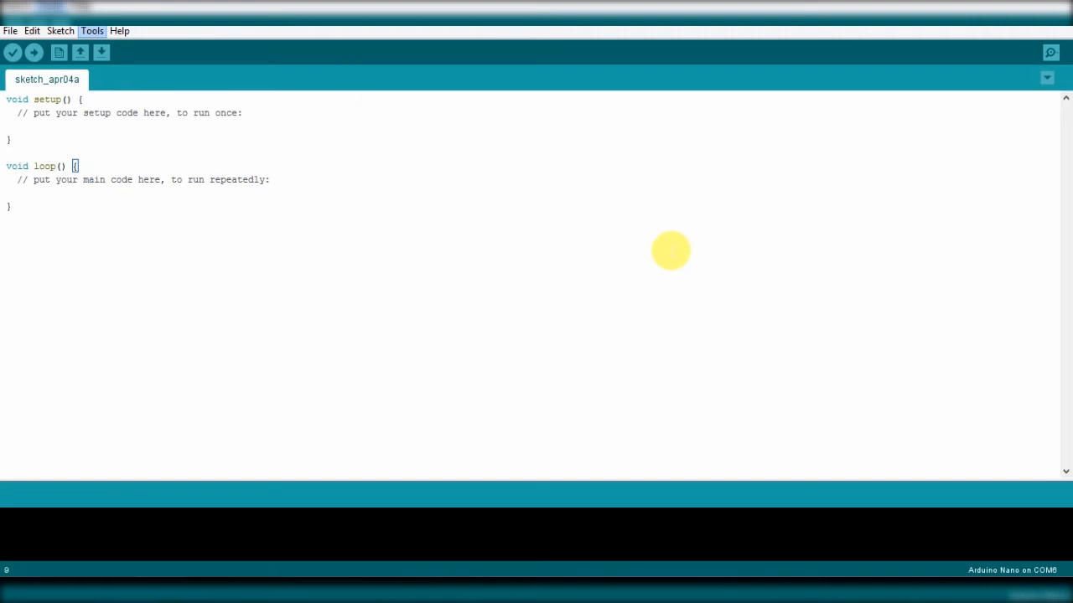
pyautogui.click(90, 31)
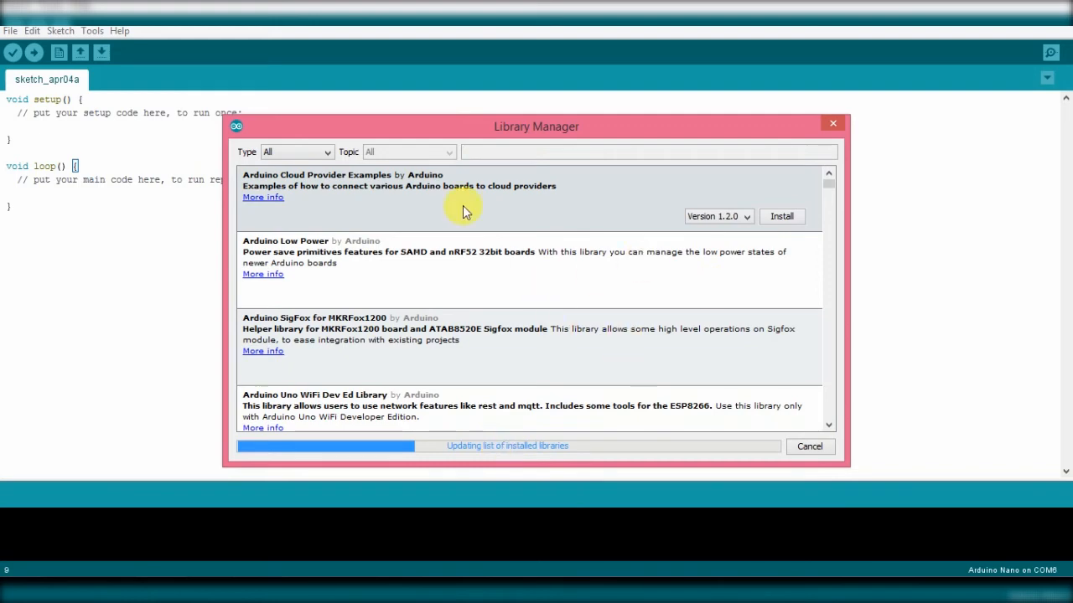
pyautogui.moveTo(585, 302)
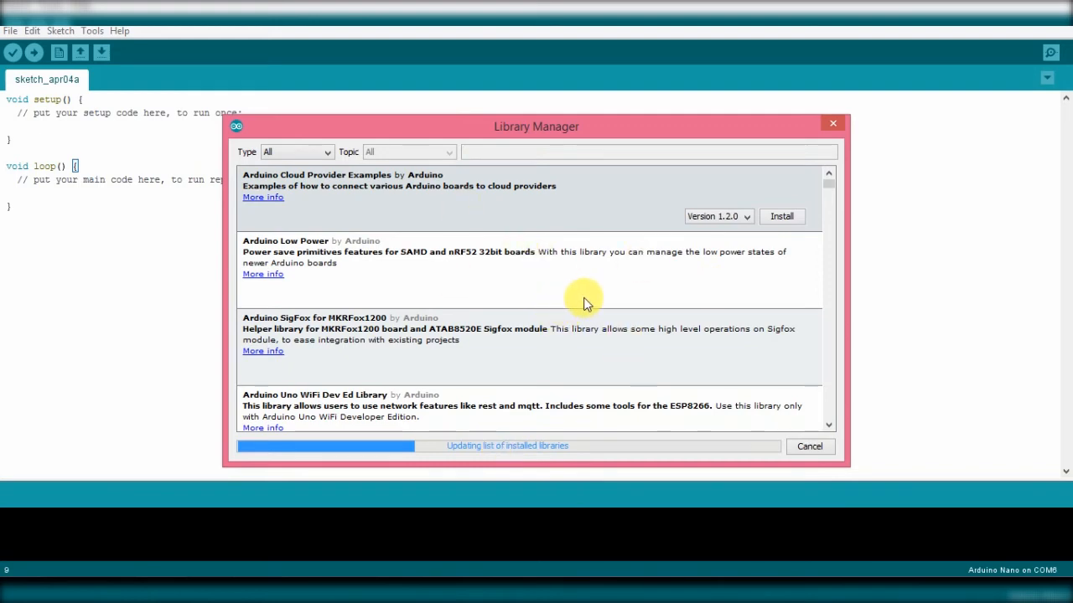
# - Filter the Library Manager list with the search term 'dht11'
pyautogui.scroll(-3)
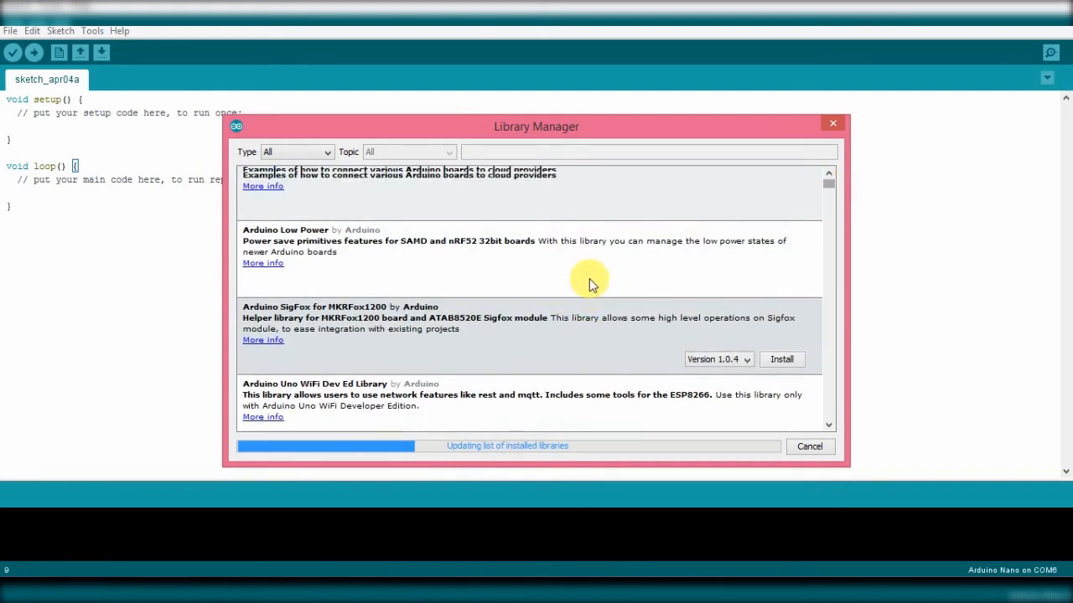
pyautogui.scroll(-3)
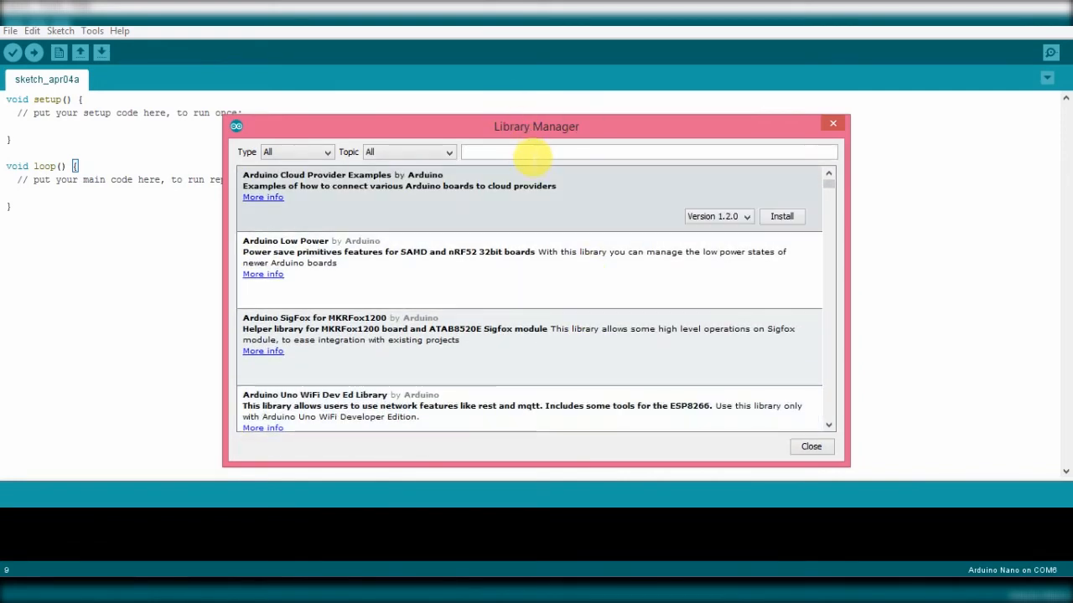
pyautogui.write('dht')
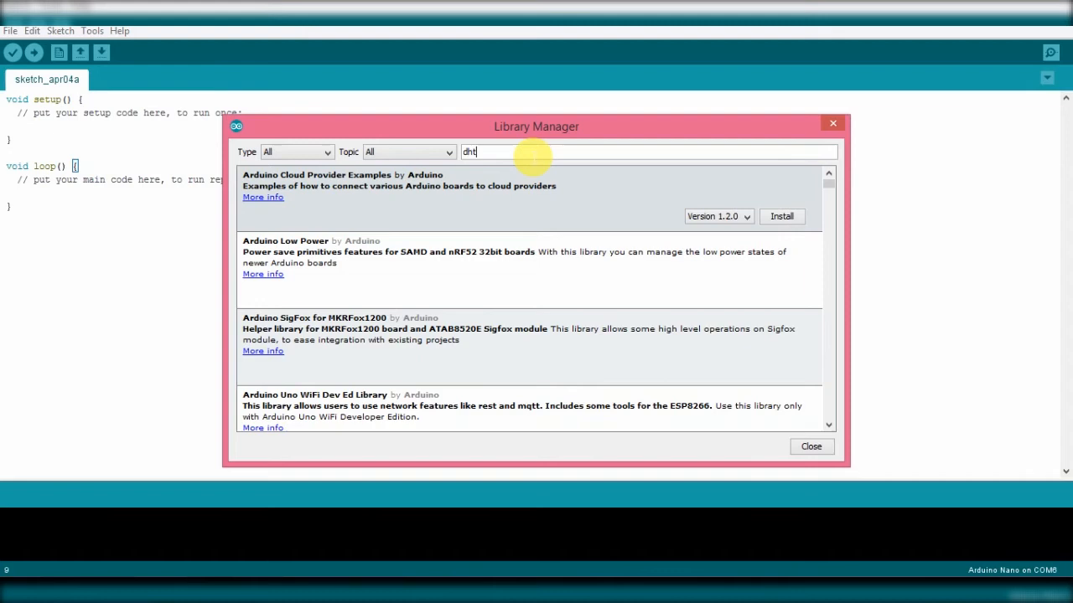
pyautogui.write('11')
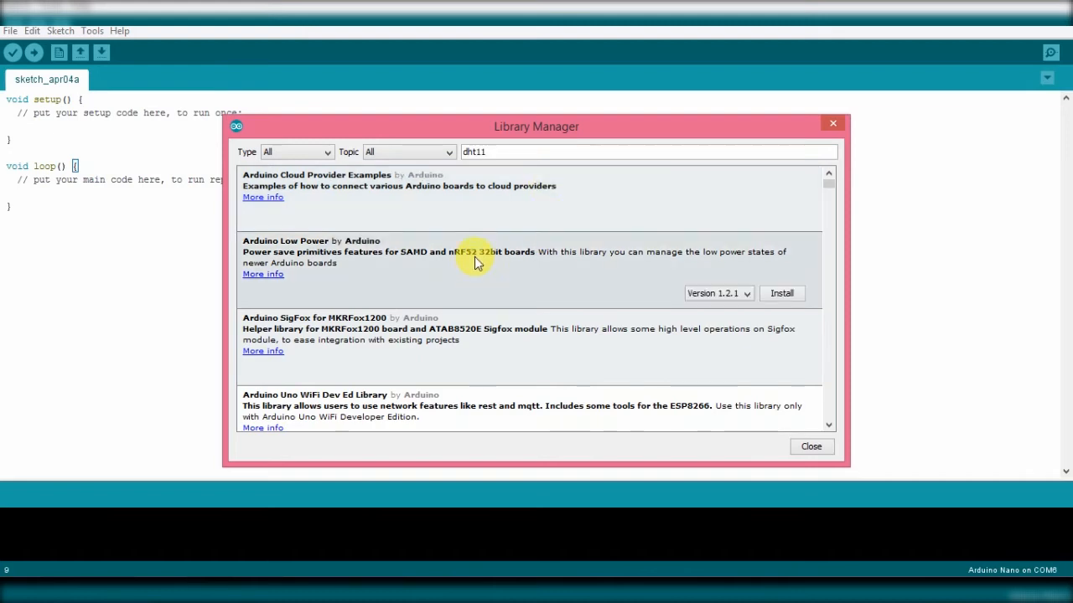
pyautogui.scroll(-3)
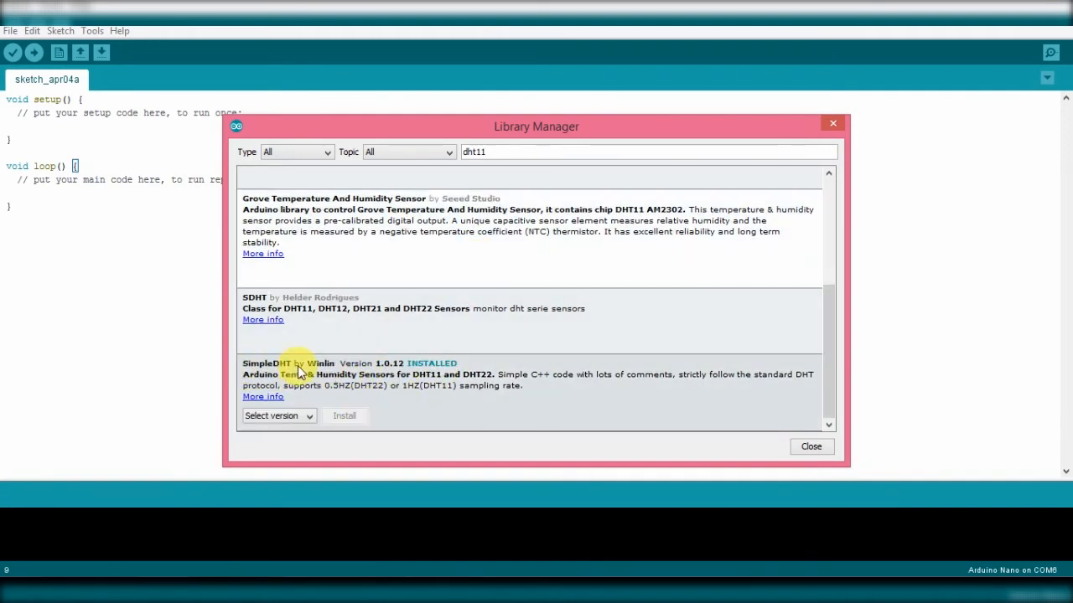
pyautogui.moveTo(427, 375)
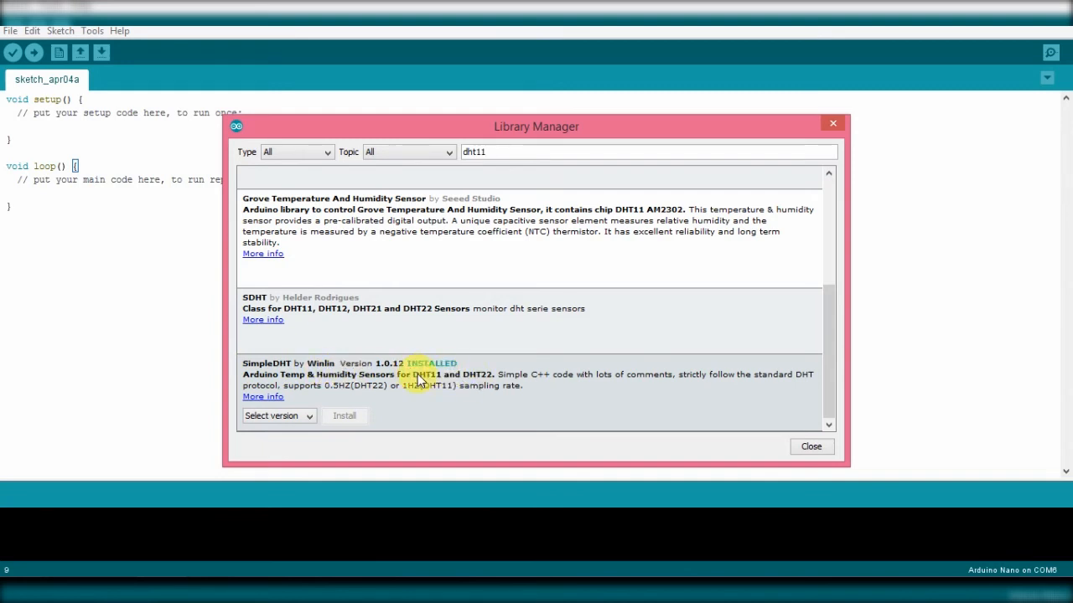
pyautogui.moveTo(419, 402)
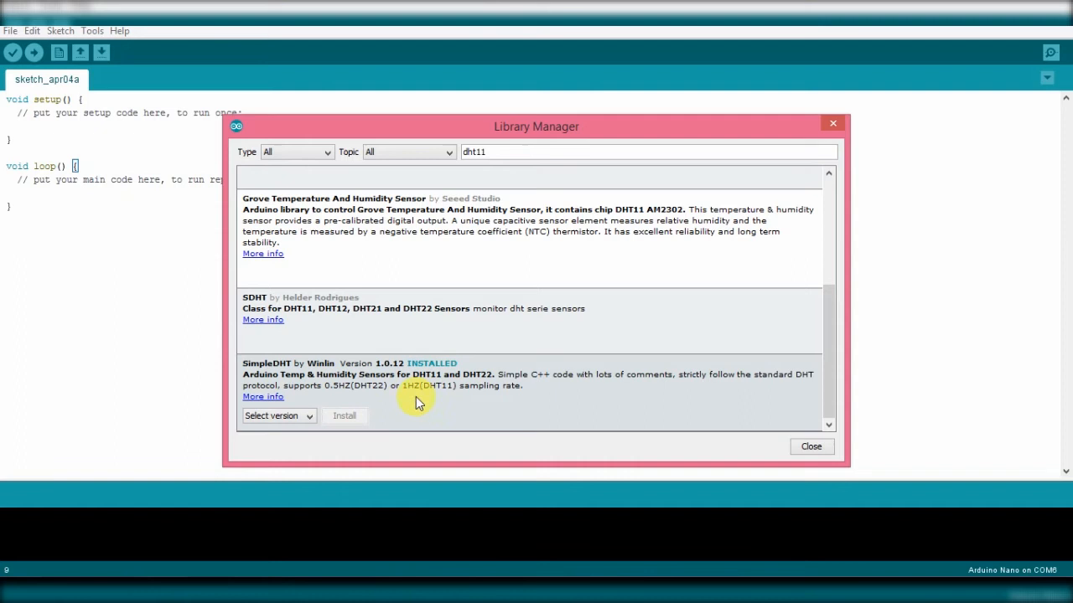
pyautogui.moveTo(349, 417)
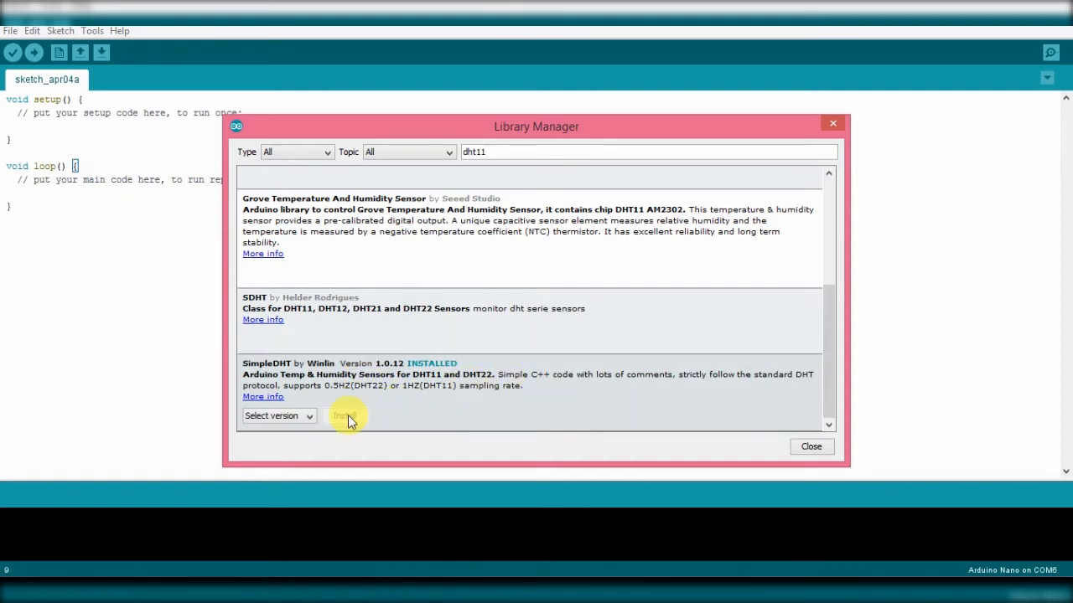
pyautogui.moveTo(372, 412)
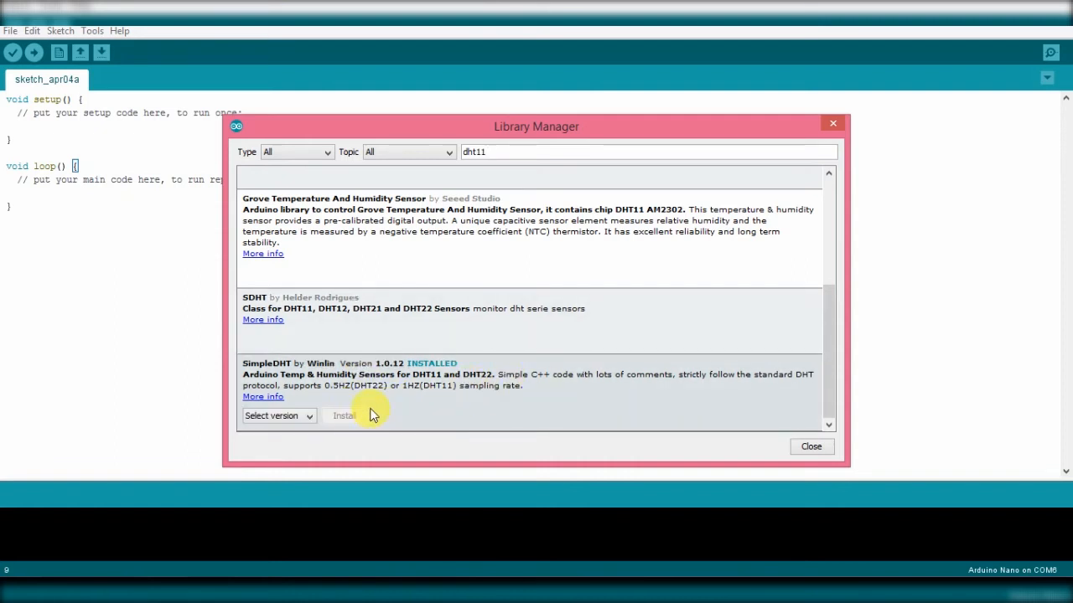
pyautogui.moveTo(387, 407)
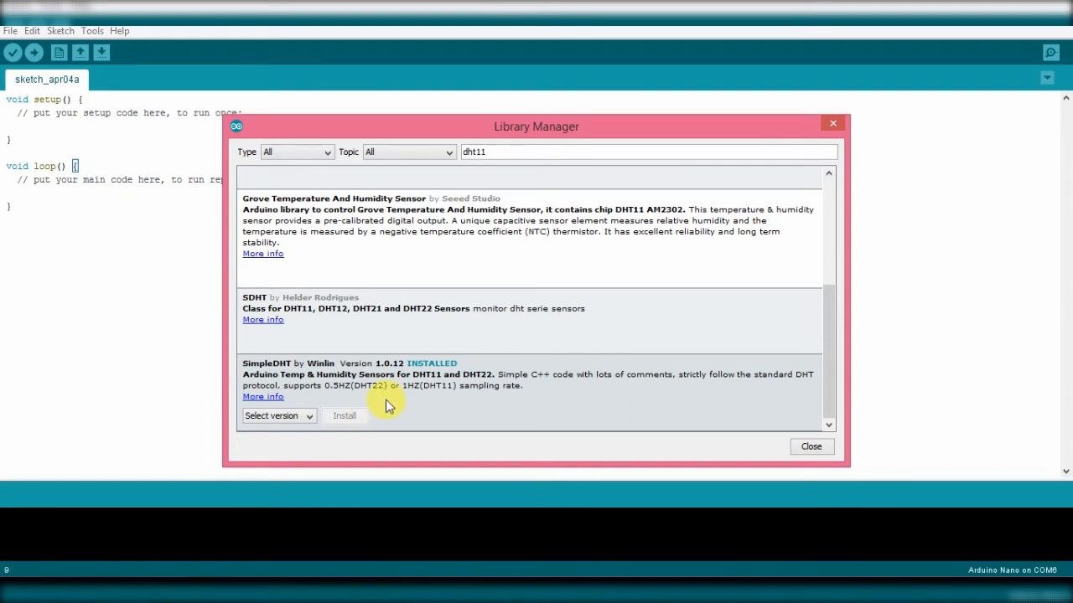
pyautogui.moveTo(459, 407)
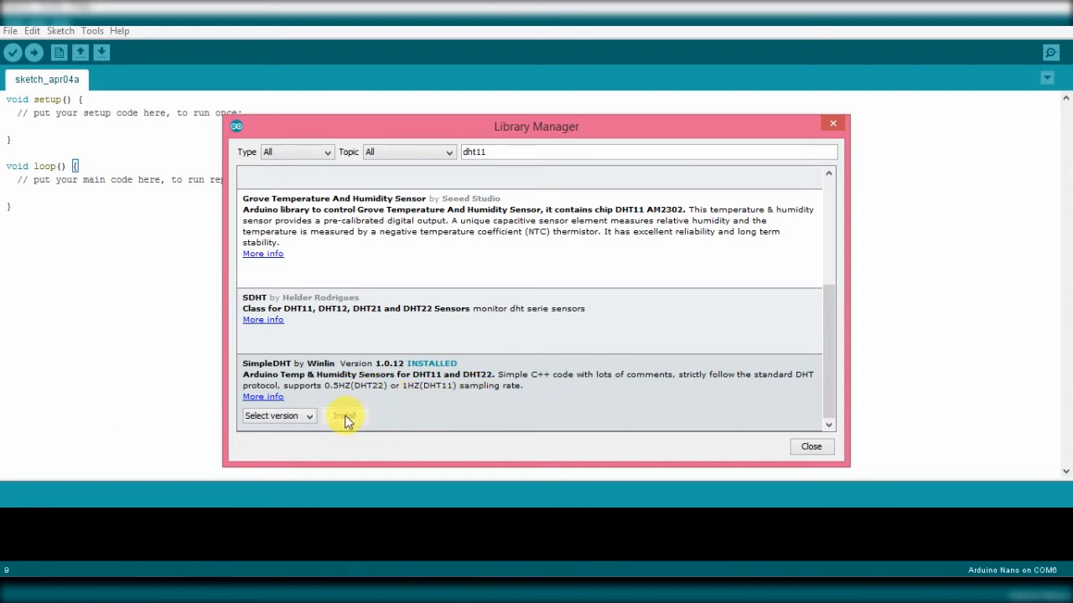
pyautogui.moveTo(561, 399)
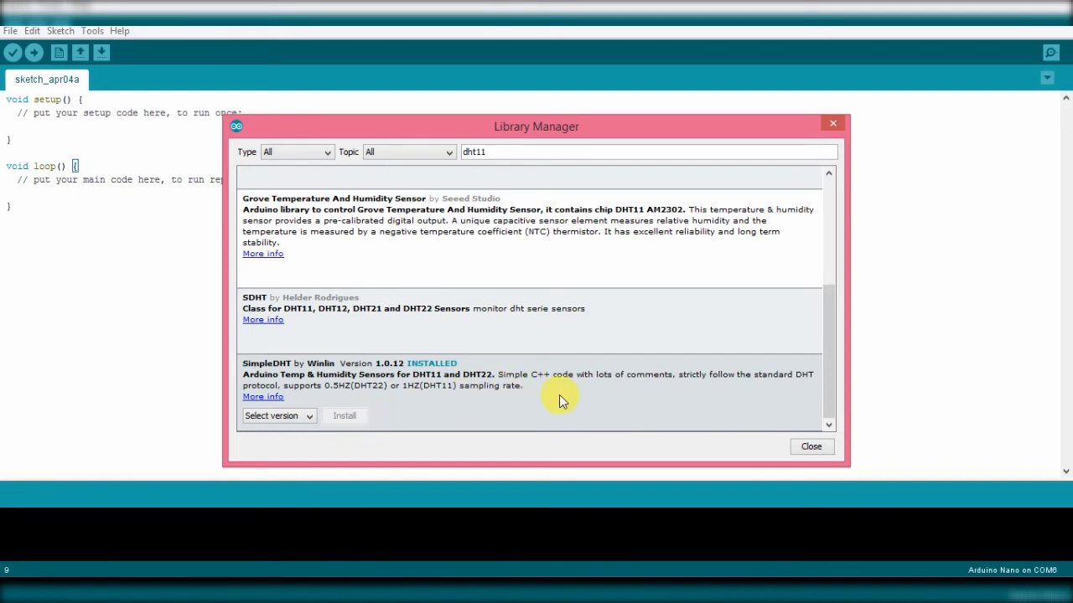
pyautogui.moveTo(550, 407)
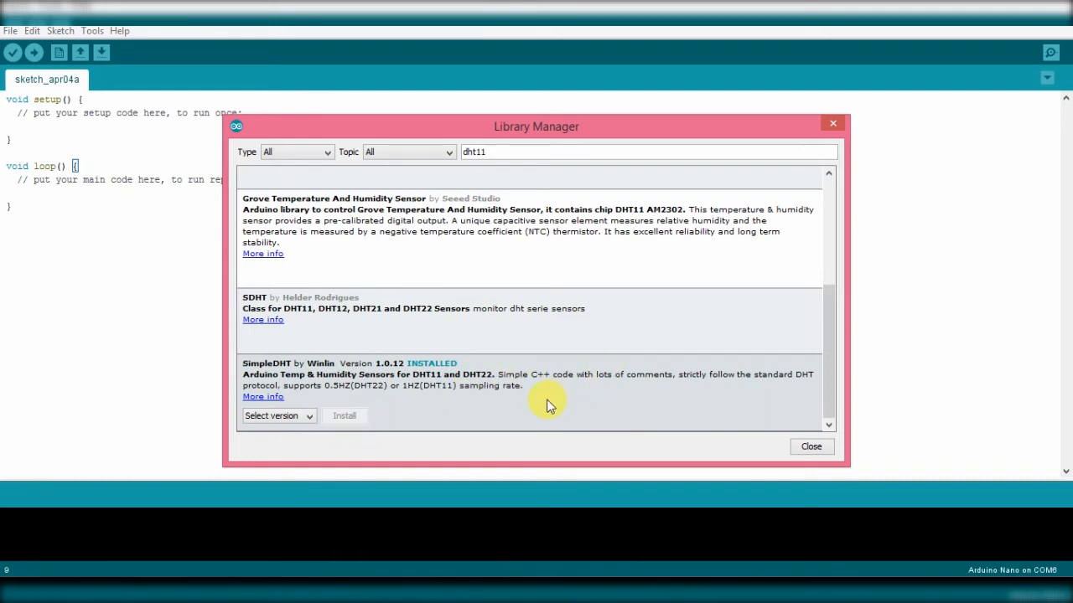
pyautogui.moveTo(365, 409)
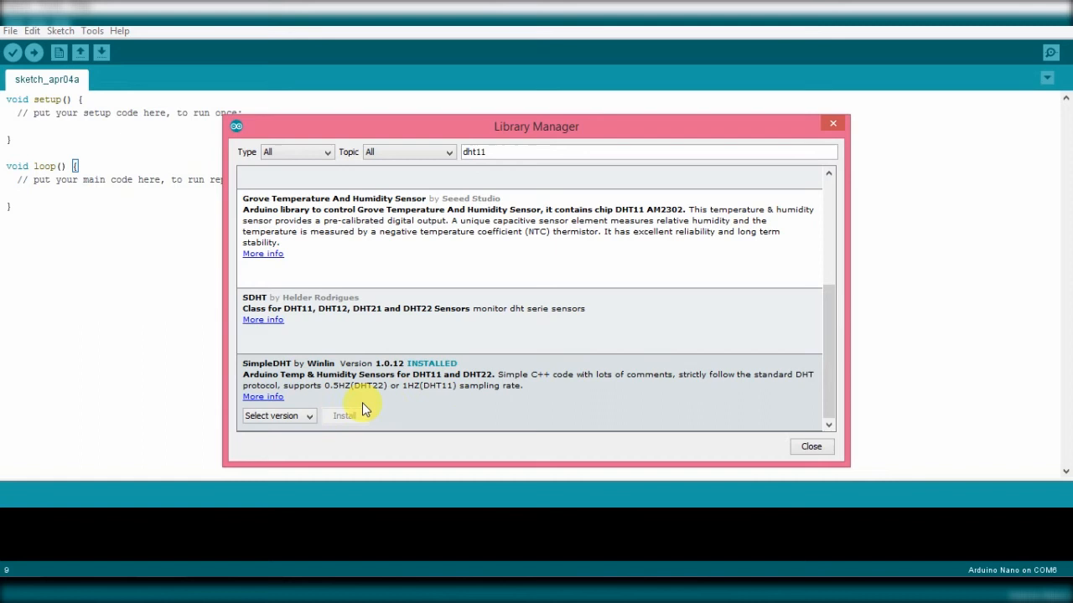
pyautogui.moveTo(736, 399)
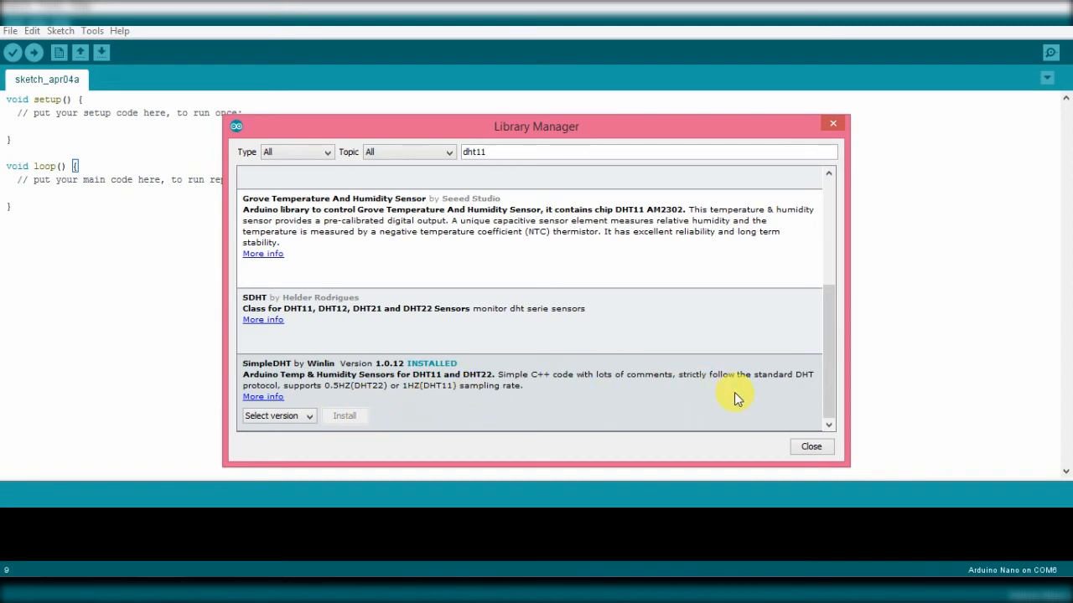
pyautogui.moveTo(778, 429)
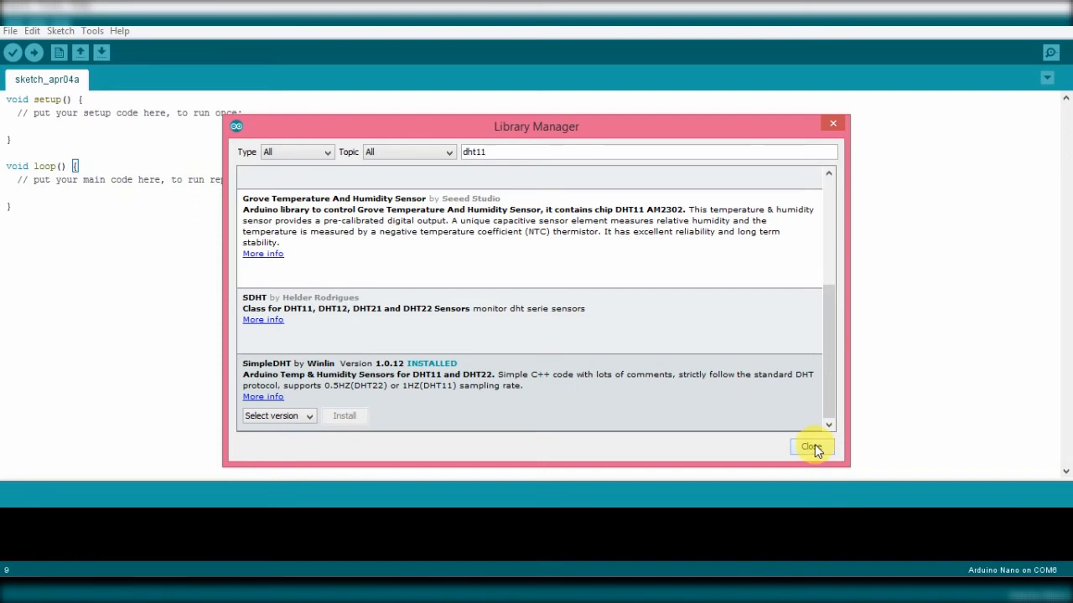
# - Close the Library Manager with SimpleDHT by Winlin installed
pyautogui.click(811, 446)
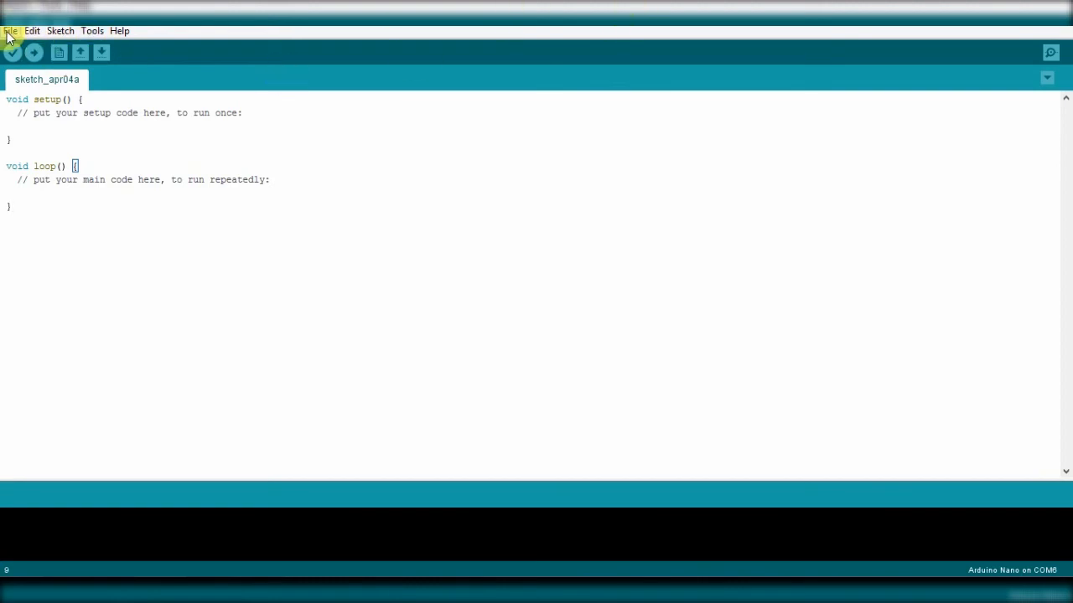
# - Load the DHT11Default example from File > Examples > SimpleDHT
pyautogui.click(10, 31)
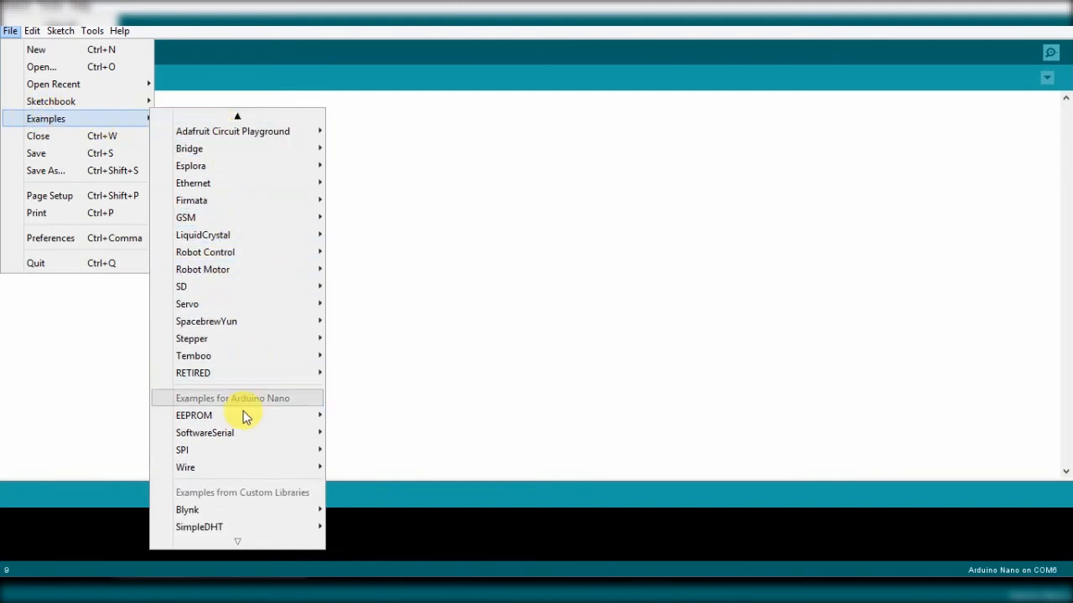
pyautogui.moveTo(200, 526)
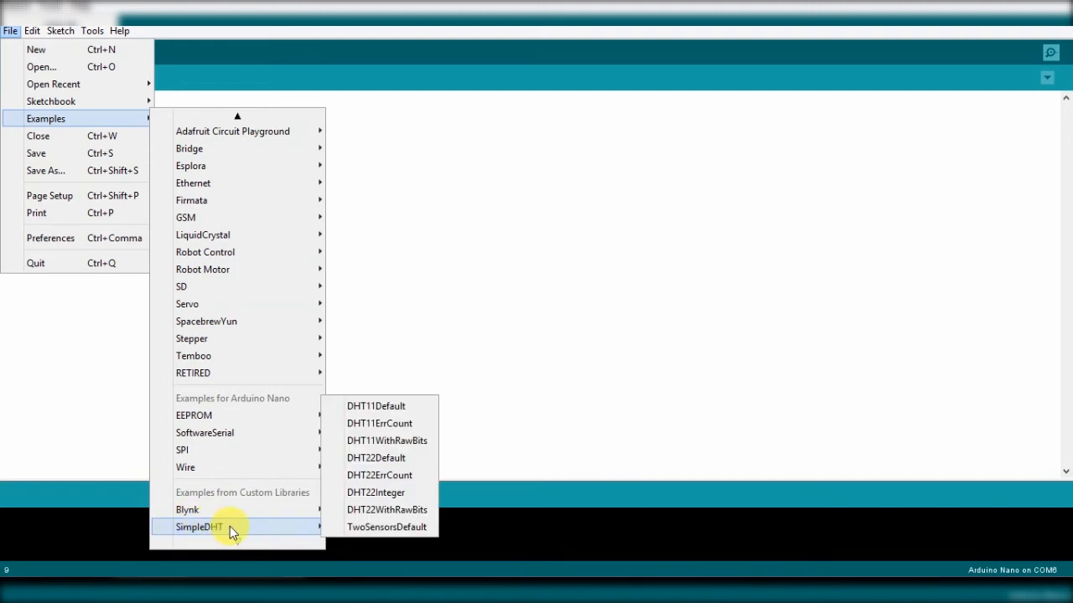
pyautogui.moveTo(376, 406)
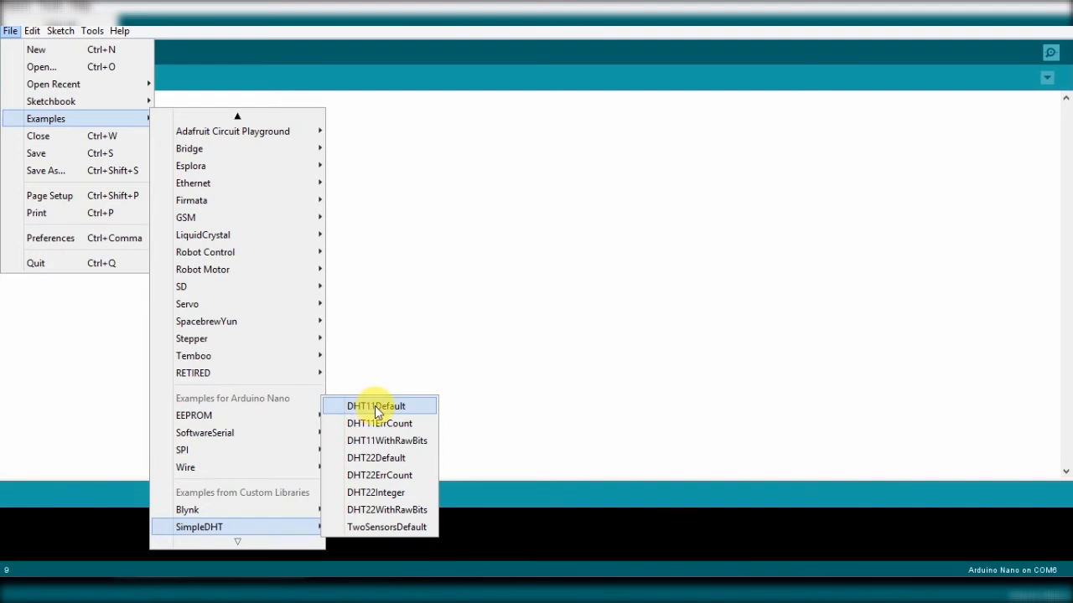
pyautogui.click(376, 406)
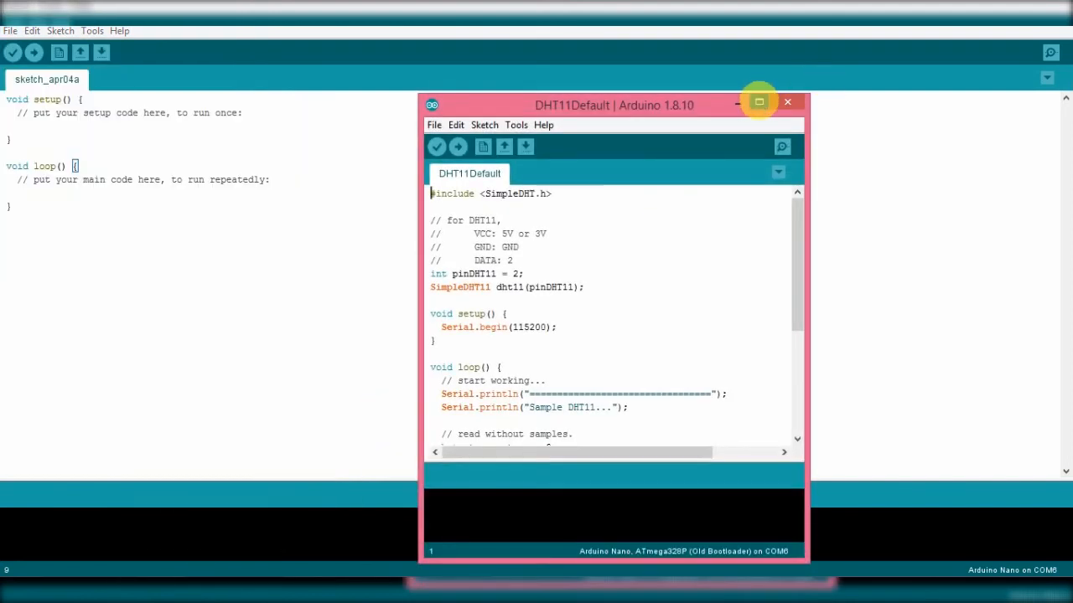
# - Maximize the DHT11Default window and review the code from pin setting to sampling loop
pyautogui.click(757, 102)
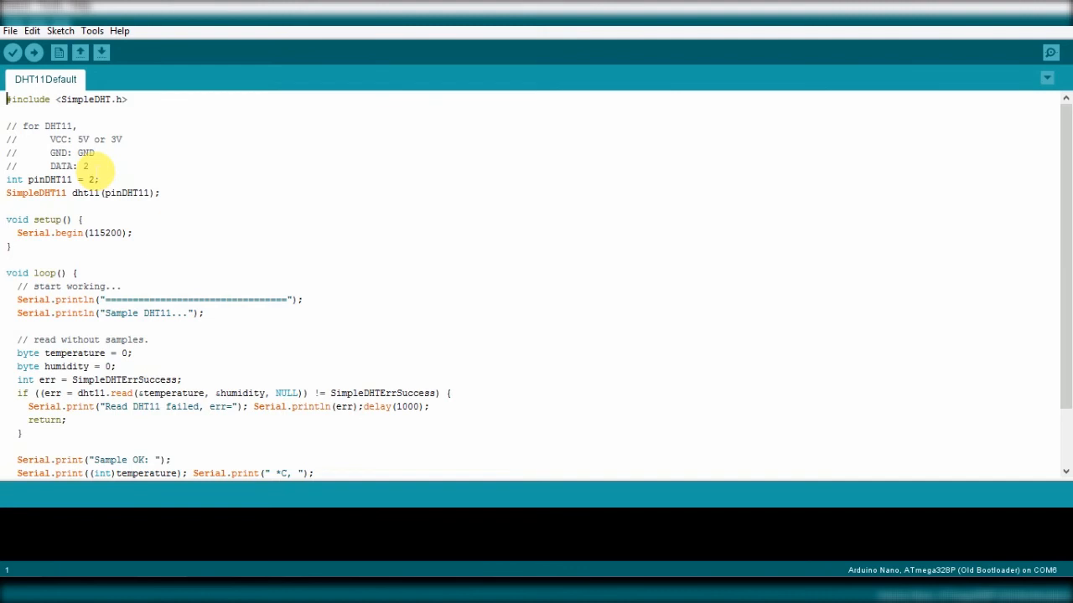
pyautogui.scroll(-3)
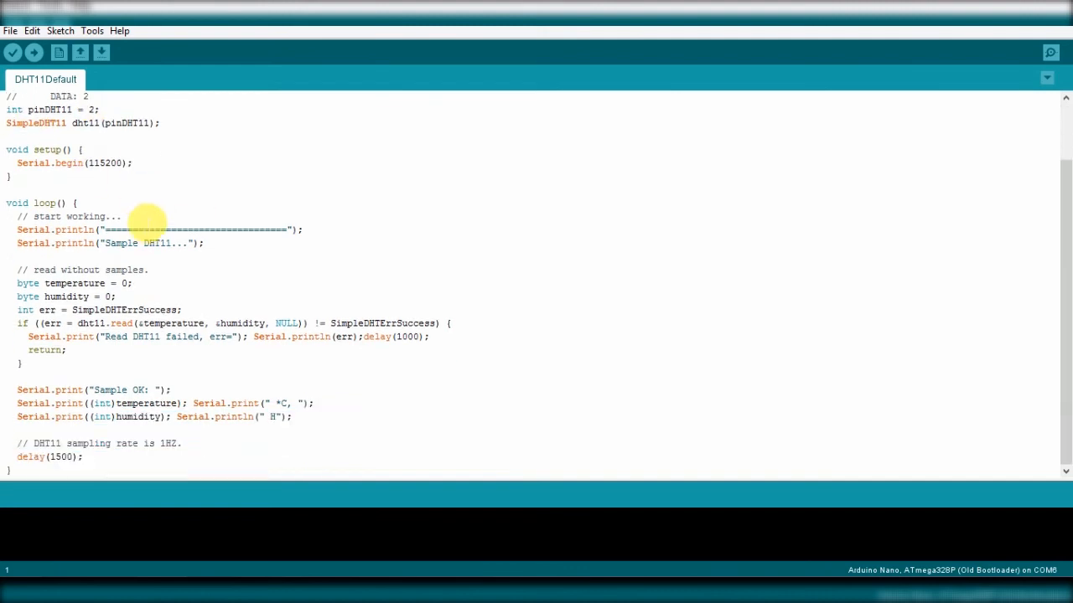
pyautogui.scroll(3)
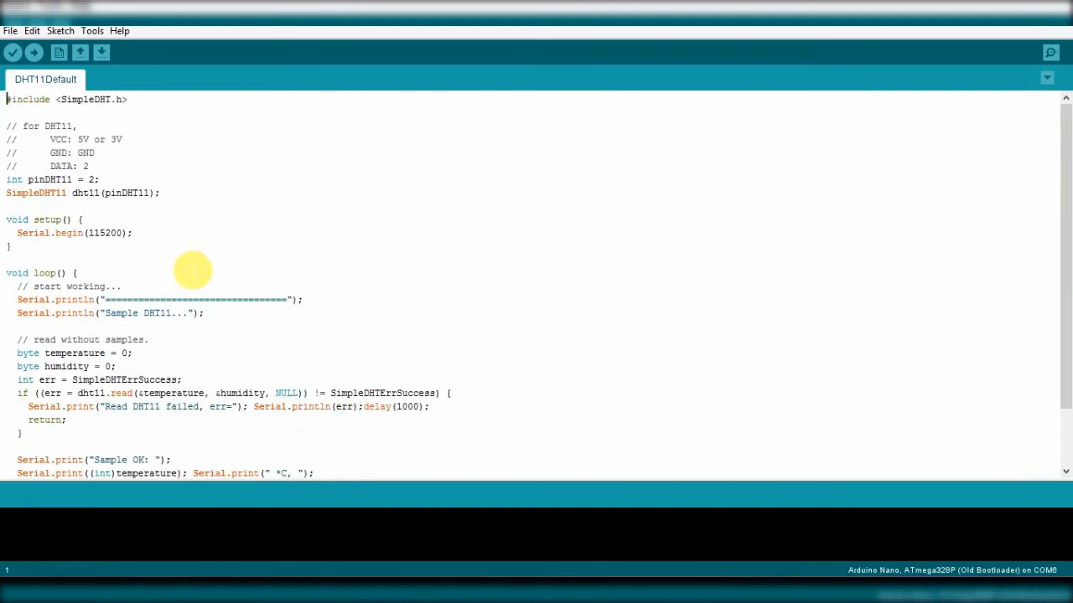
pyautogui.moveTo(198, 255)
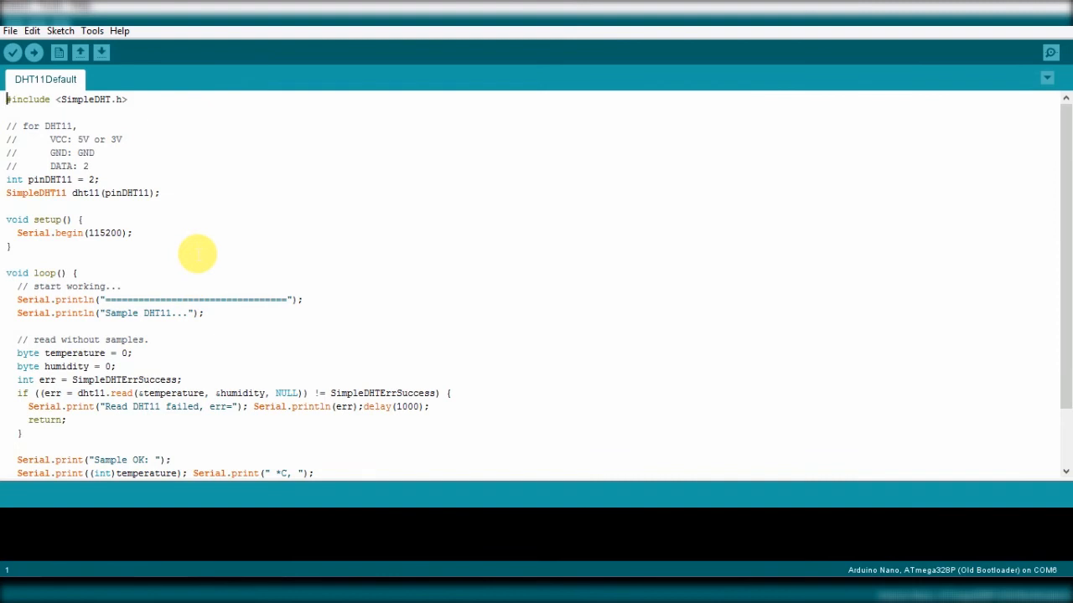
pyautogui.moveTo(92, 30)
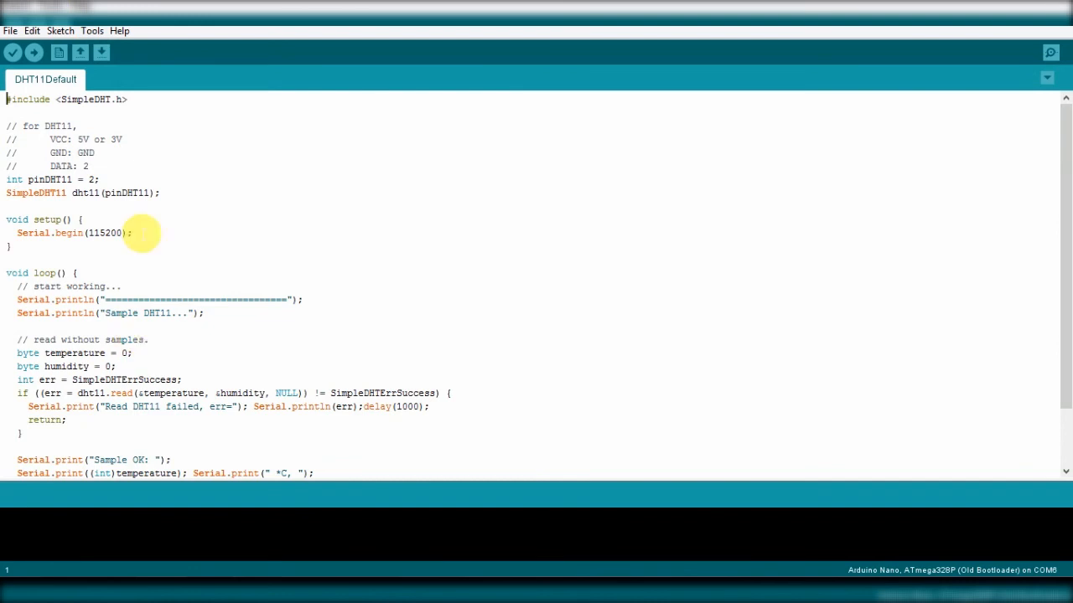
pyautogui.click(93, 30)
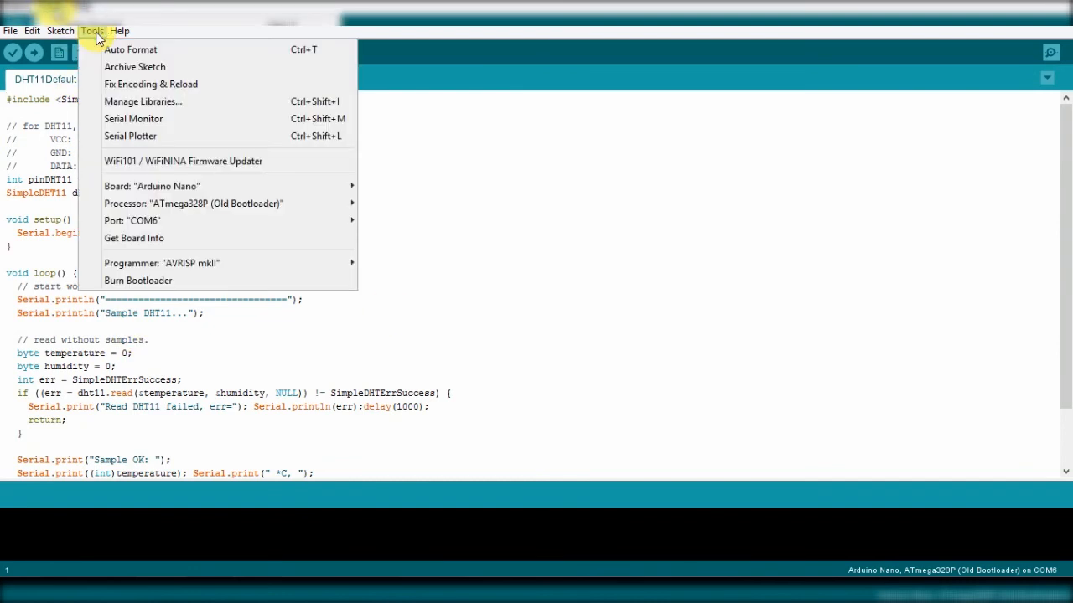
# - Select Arduino Nano as the board and COM6 as the serial port
pyautogui.click(151, 186)
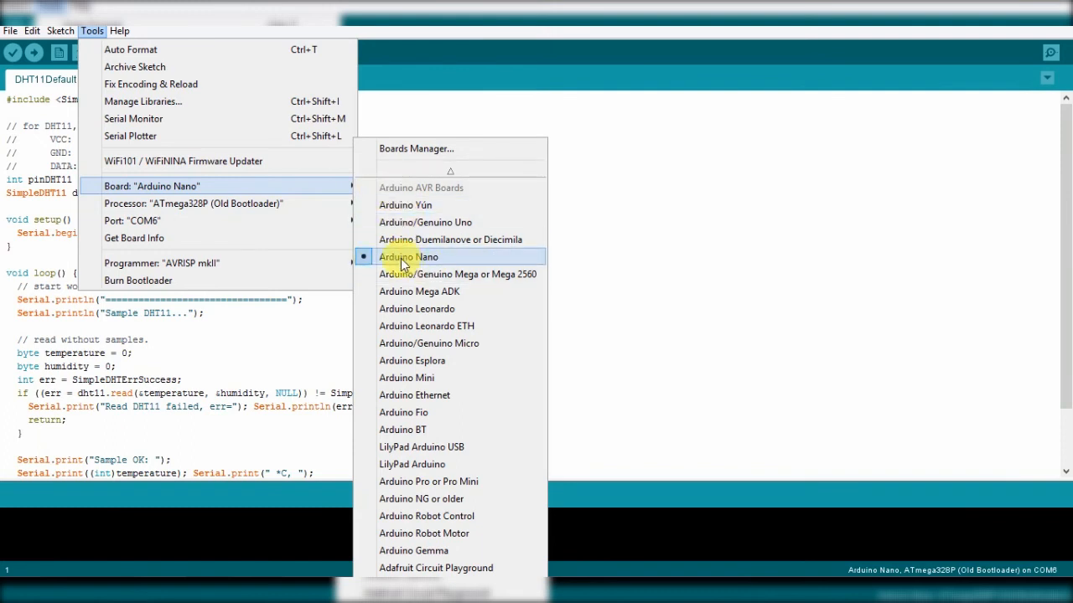
pyautogui.click(131, 221)
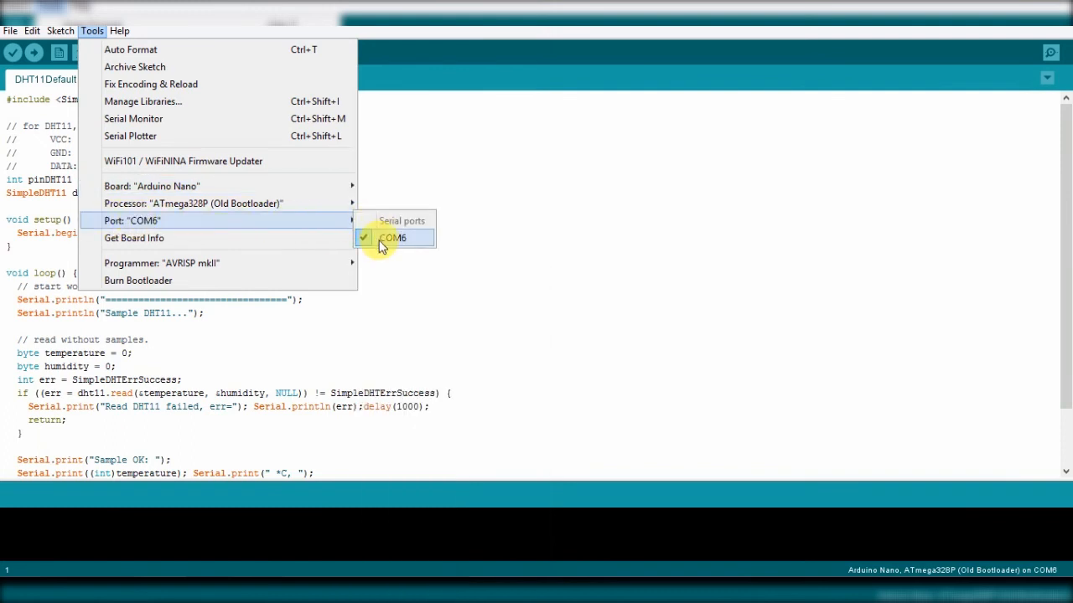
pyautogui.click(392, 238)
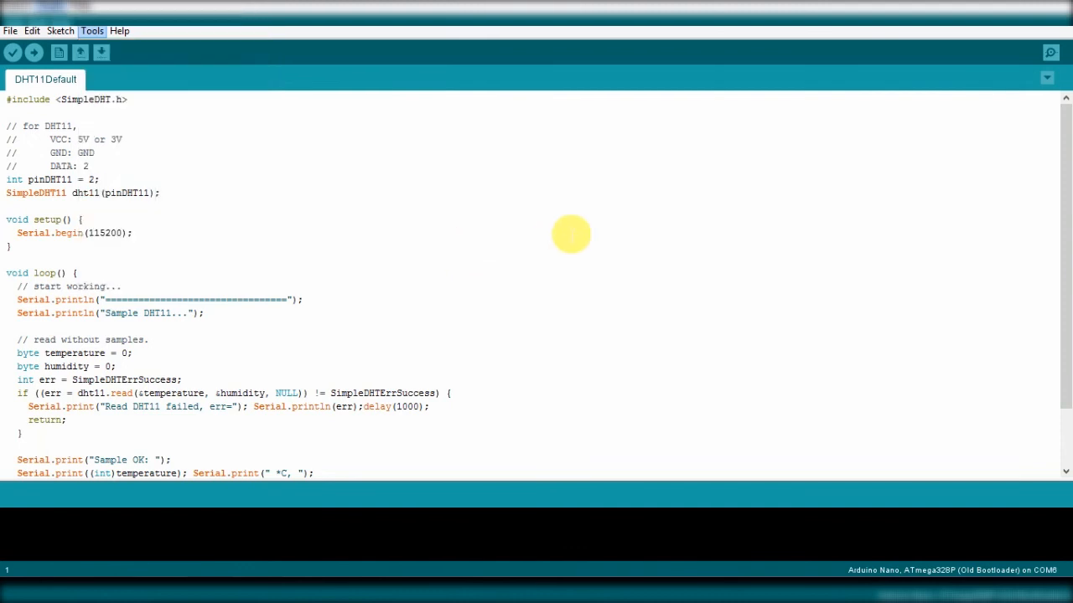
pyautogui.click(34, 52)
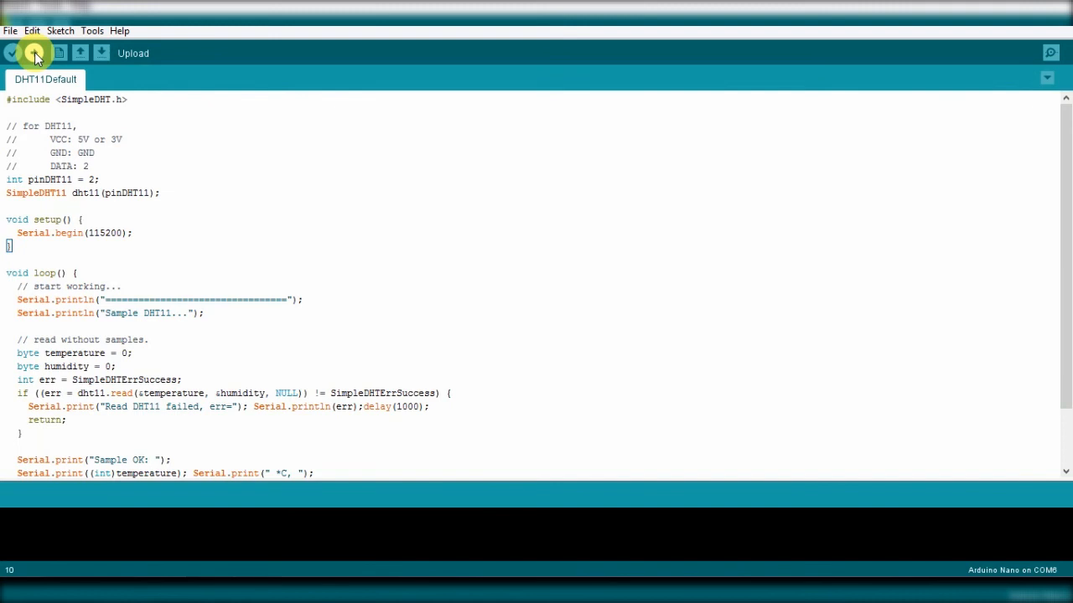
# - Upload DHT11Default to the Nano and open the Serial Monitor at 115200 baud
pyautogui.click(34, 52)
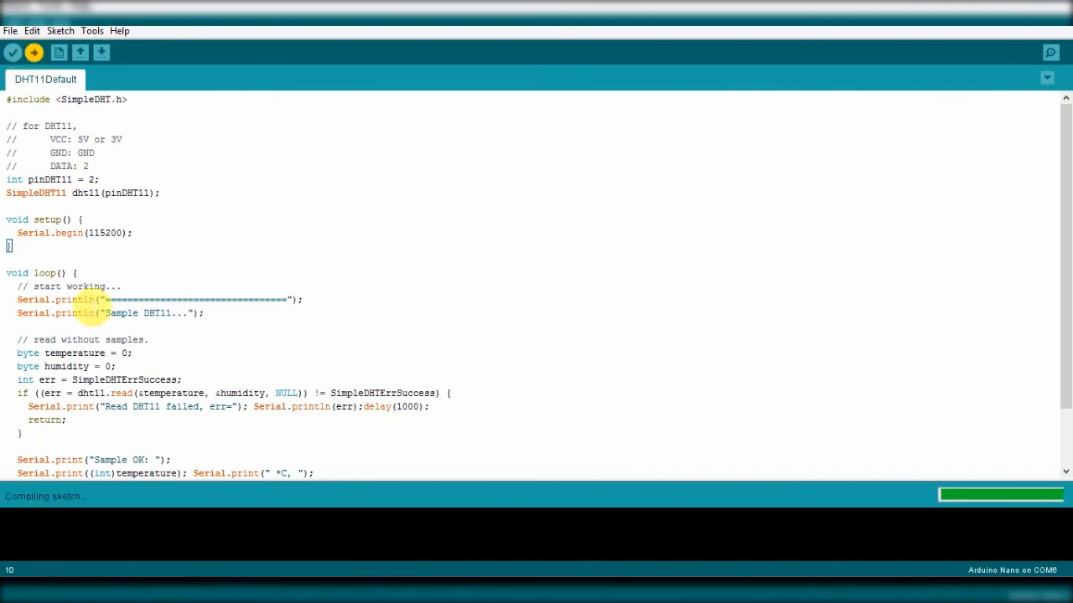
pyautogui.click(34, 52)
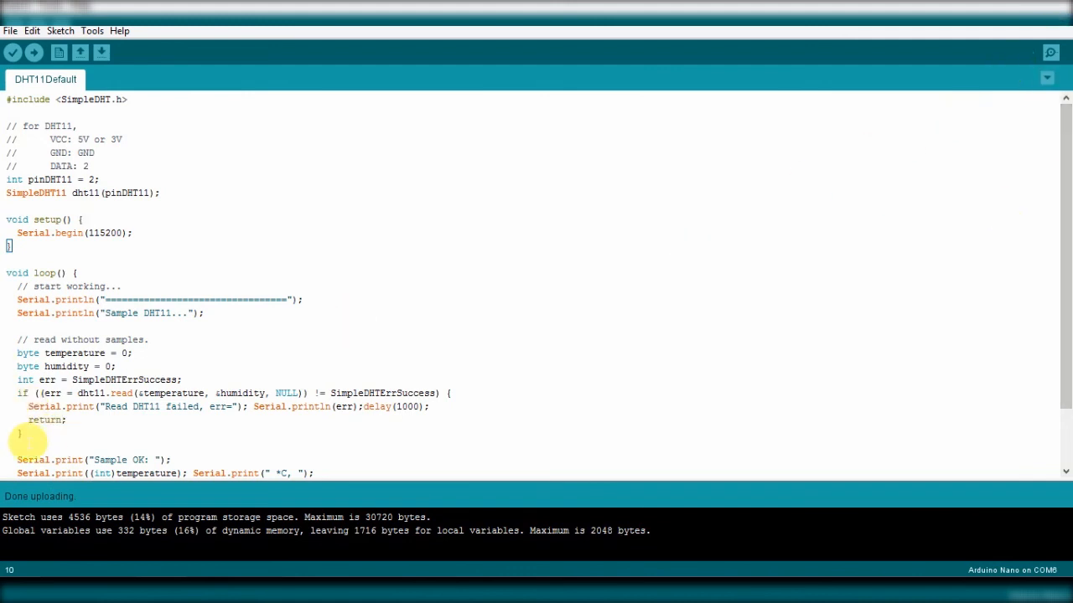
pyautogui.moveTo(979, 124)
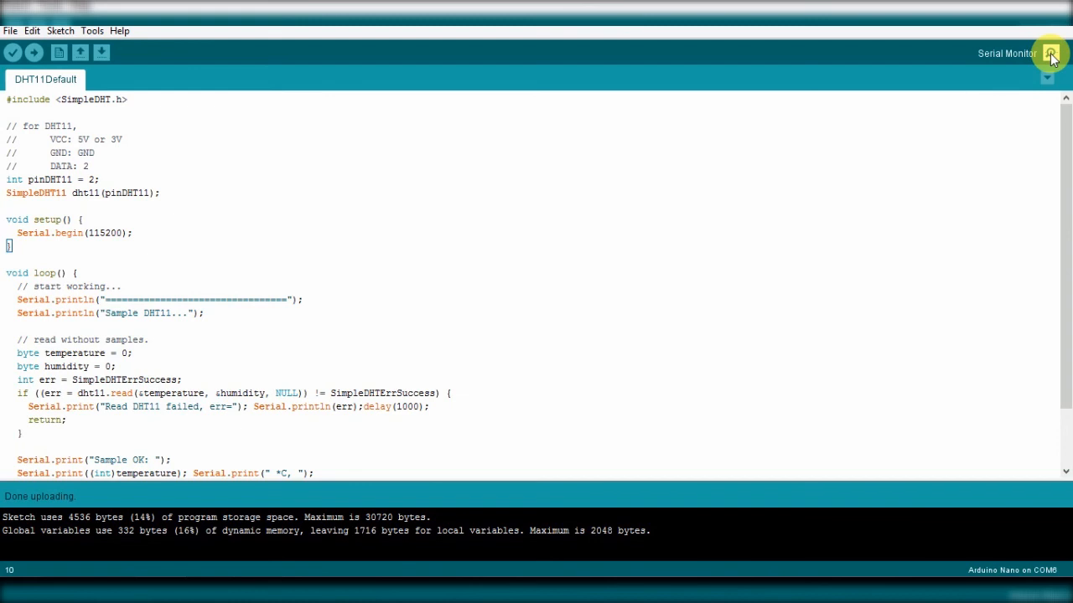
pyautogui.click(1049, 52)
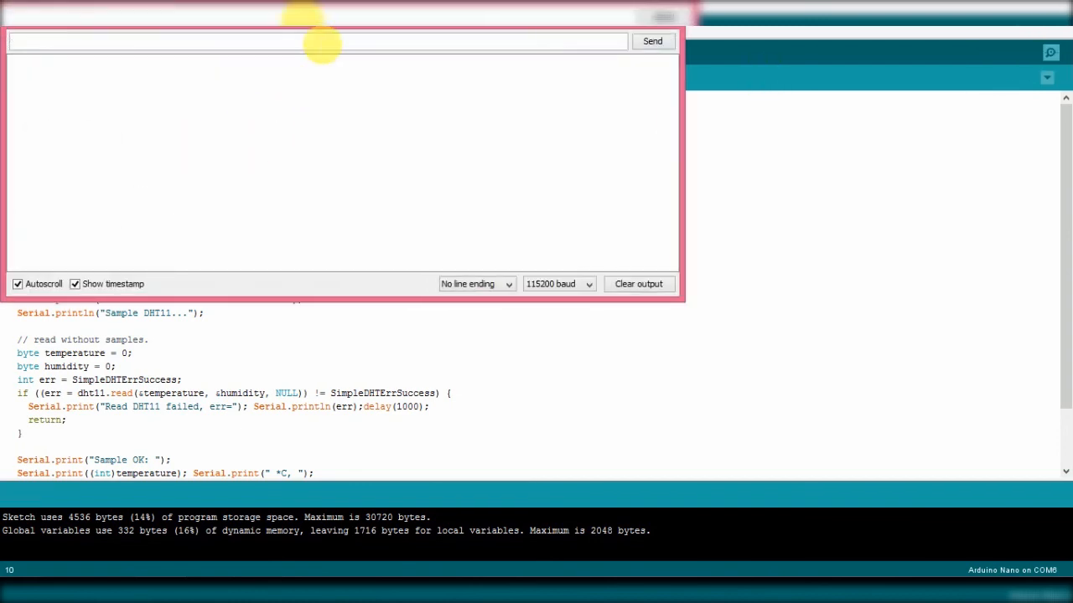